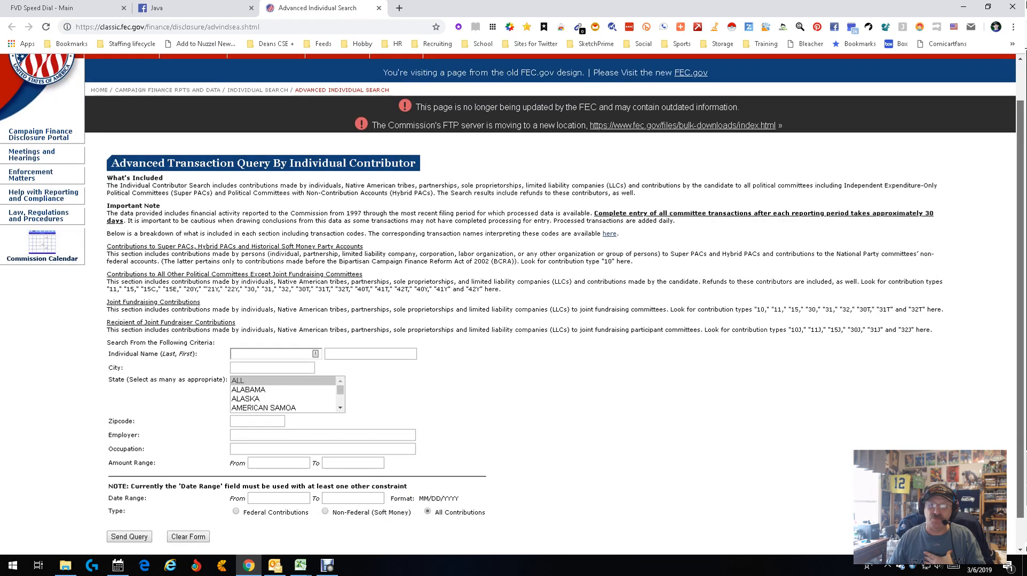
Search individual contributions with state Texas and occupation 'Software Developer'
{"action": "scroll", "scroll_direction": "down", "scroll_amount": 3}
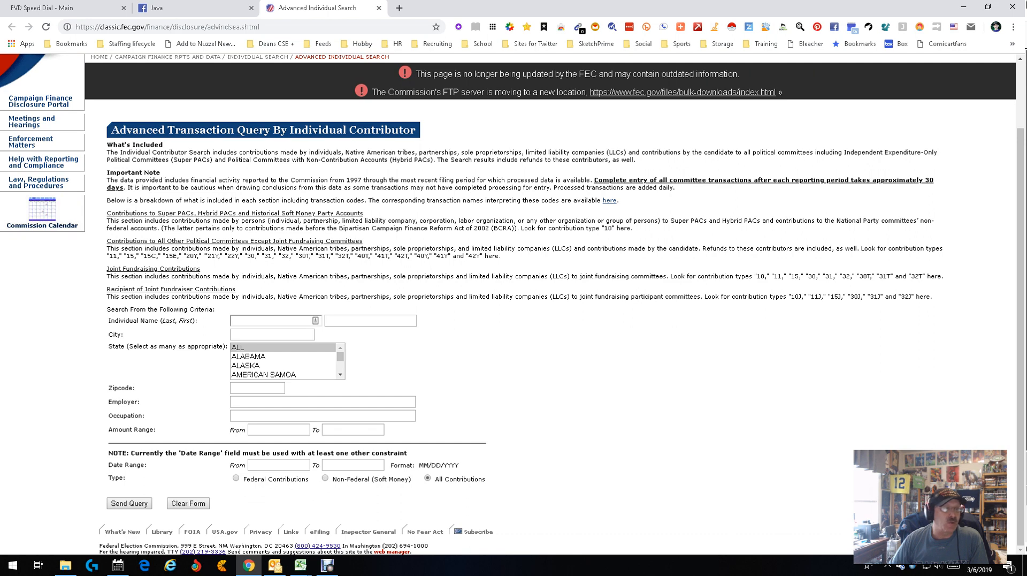
{"action": "left_click", "coordinate": [248, 356]}
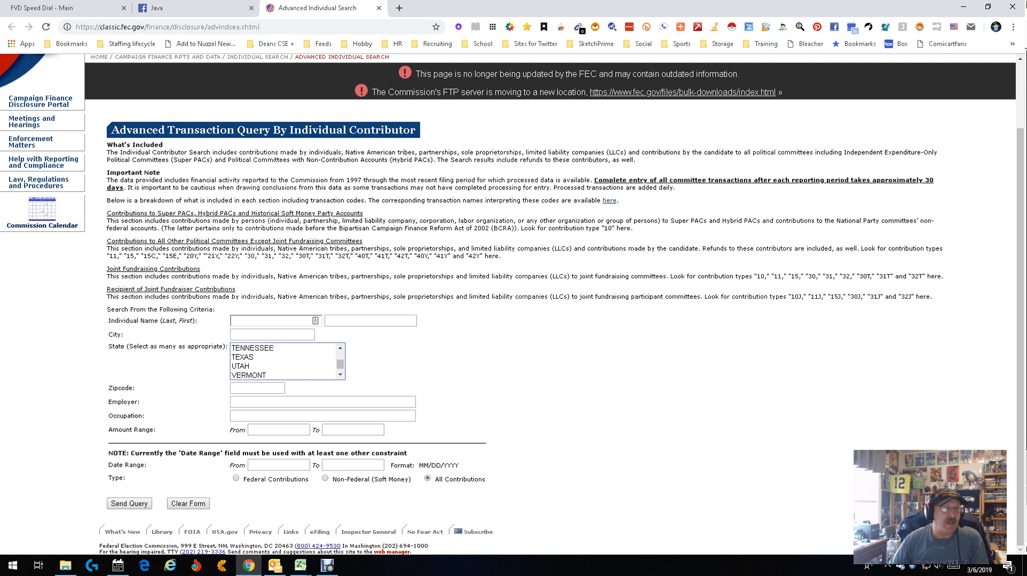
{"action": "left_click", "coordinate": [243, 357]}
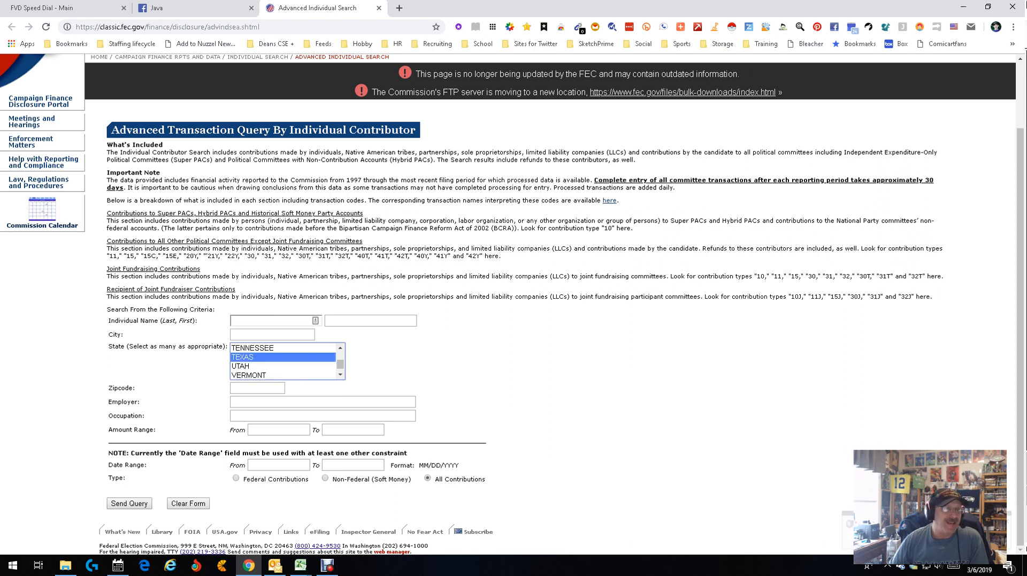
{"action": "left_click", "coordinate": [323, 415]}
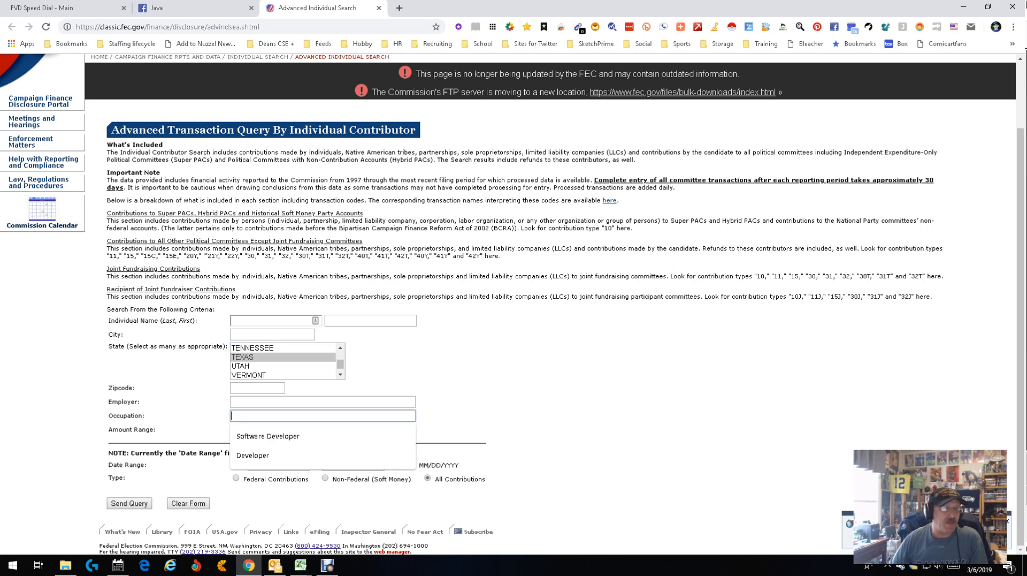
{"action": "left_click", "coordinate": [268, 436]}
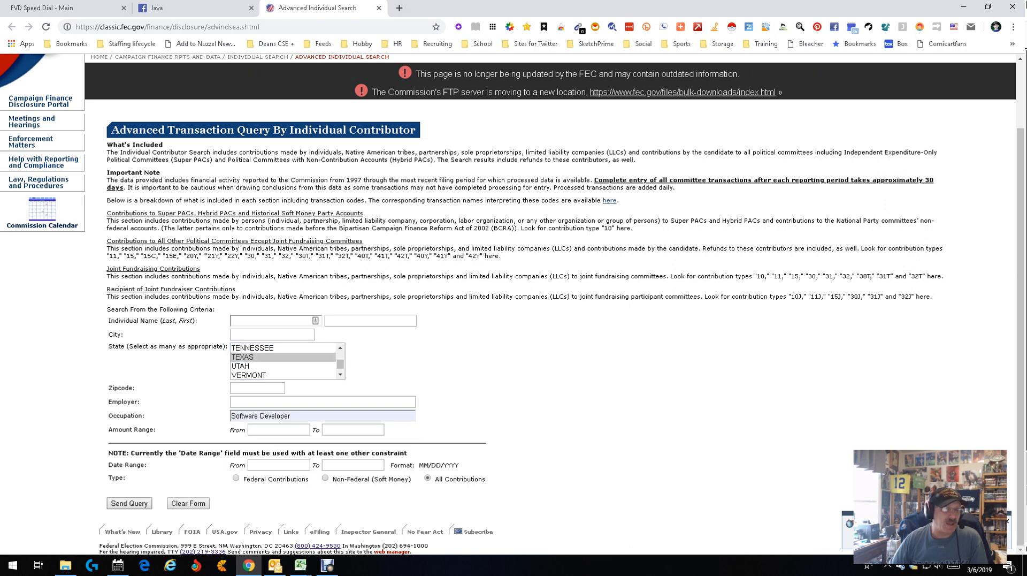
{"action": "left_click", "coordinate": [128, 503]}
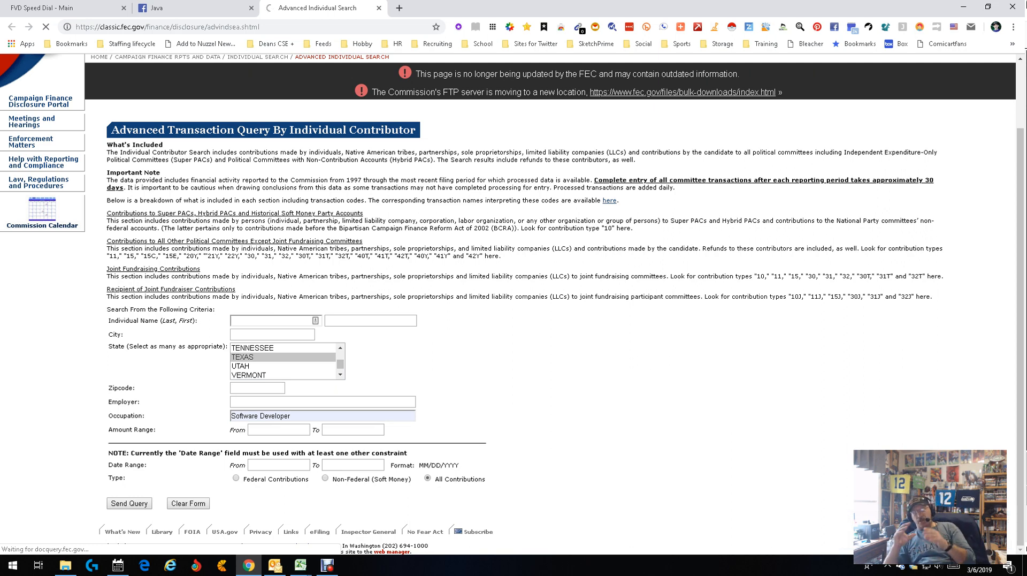
Load the Texas software developer contributions listing contributor, employer, committee, date and amount
{"action": "left_click", "coordinate": [129, 503]}
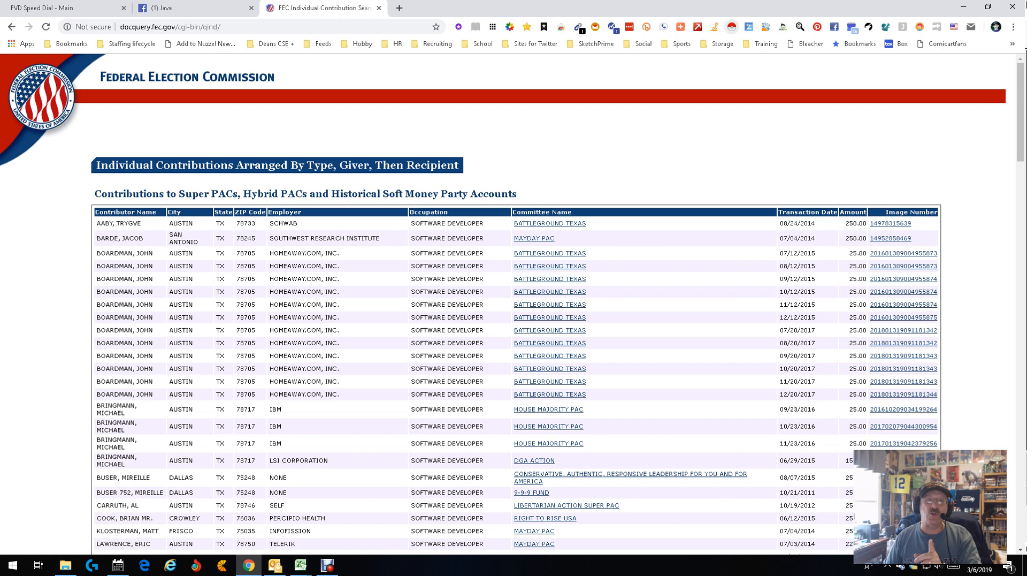
{"action": "mouse_move", "coordinate": [731, 26]}
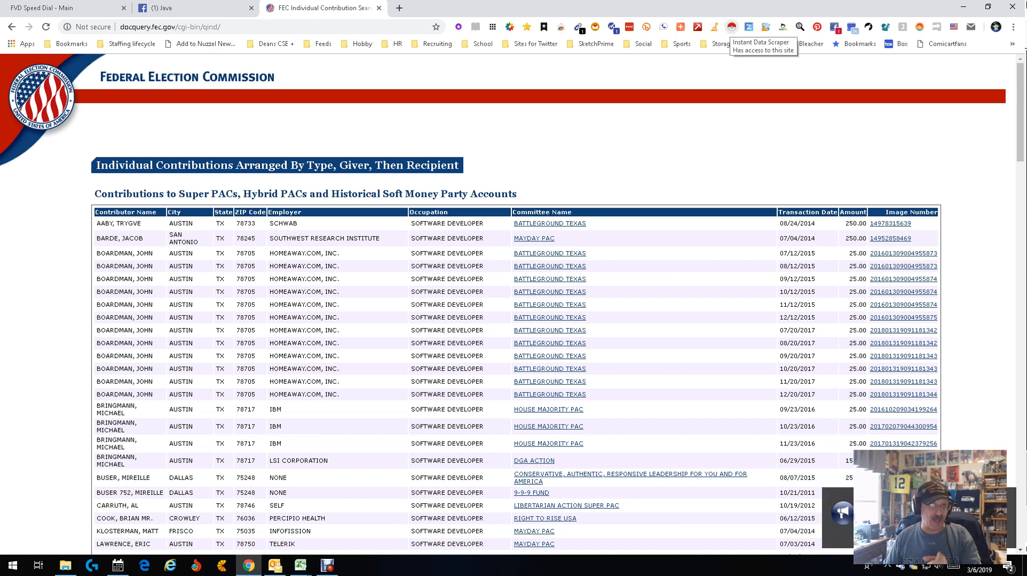
Scrape the contributions table with Instant Data Scraper and preview the 117 rows
{"action": "left_click", "coordinate": [732, 27]}
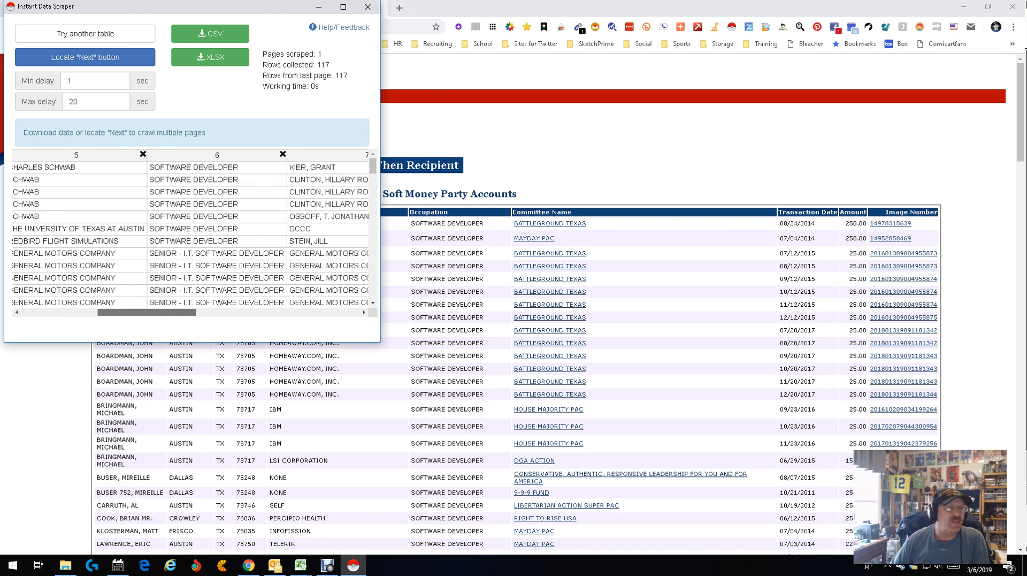
{"action": "scroll", "scroll_direction": "right", "scroll_amount": 3}
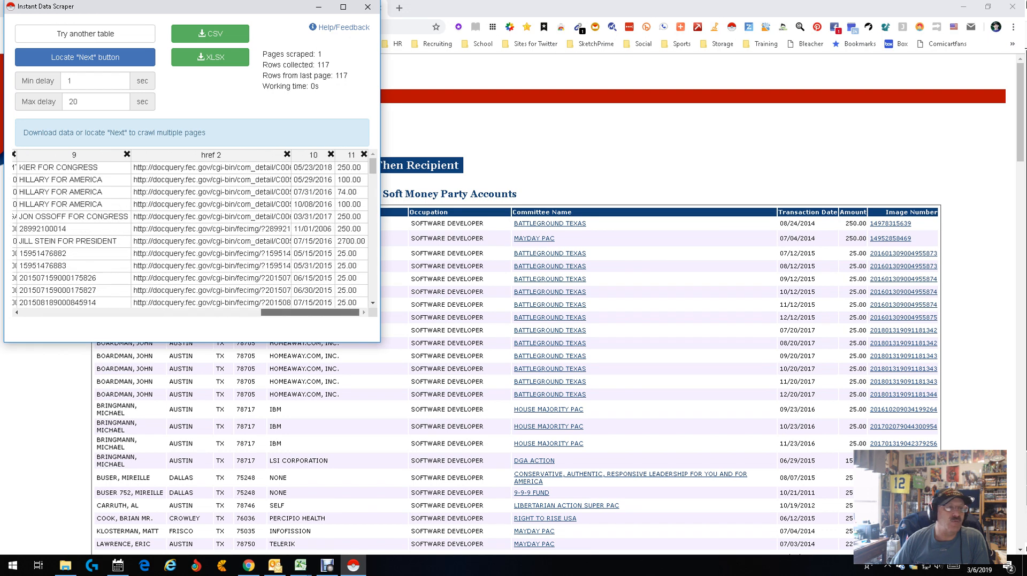